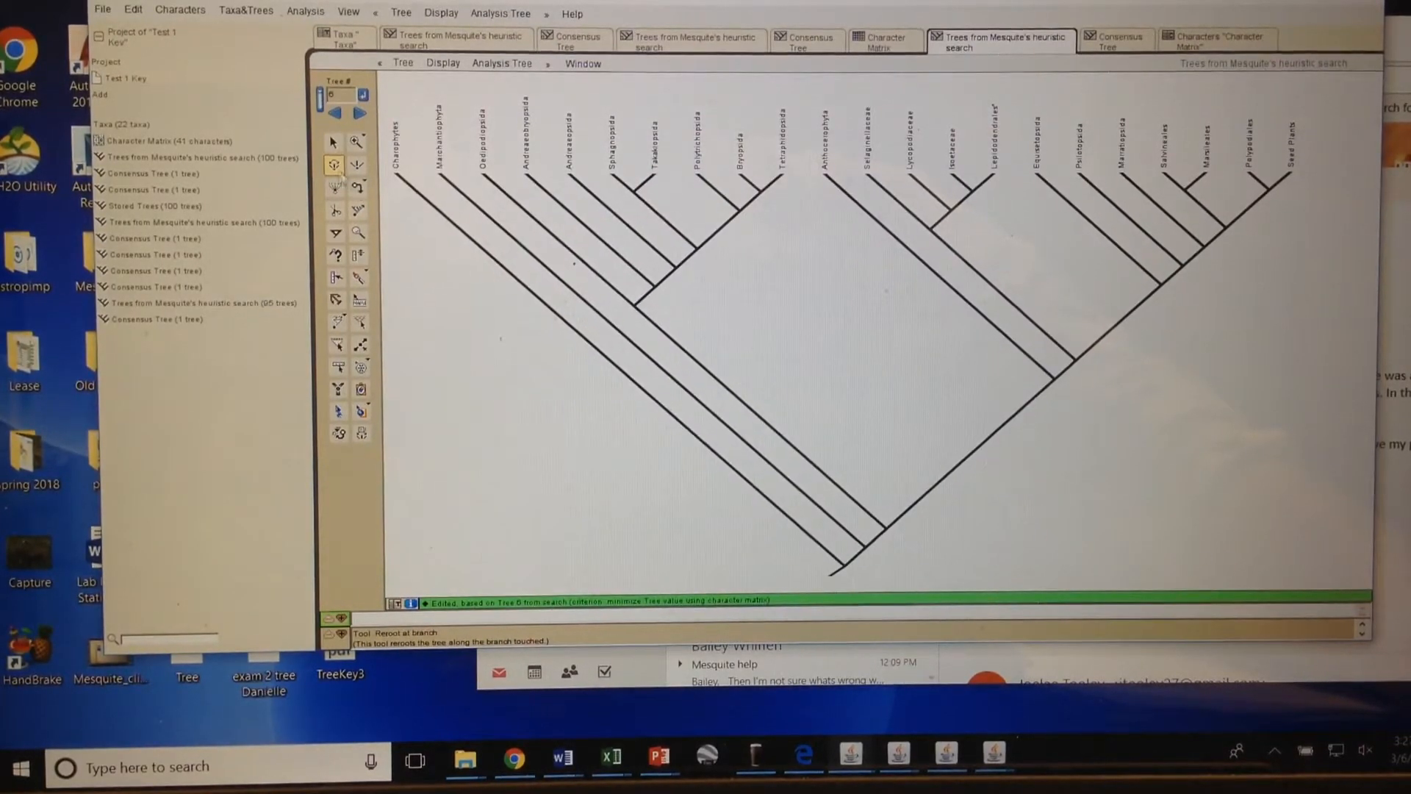
- Swap the Psilotopsida and Marattiopsida branches using the Interchange Branches tool
left_click(334, 165)
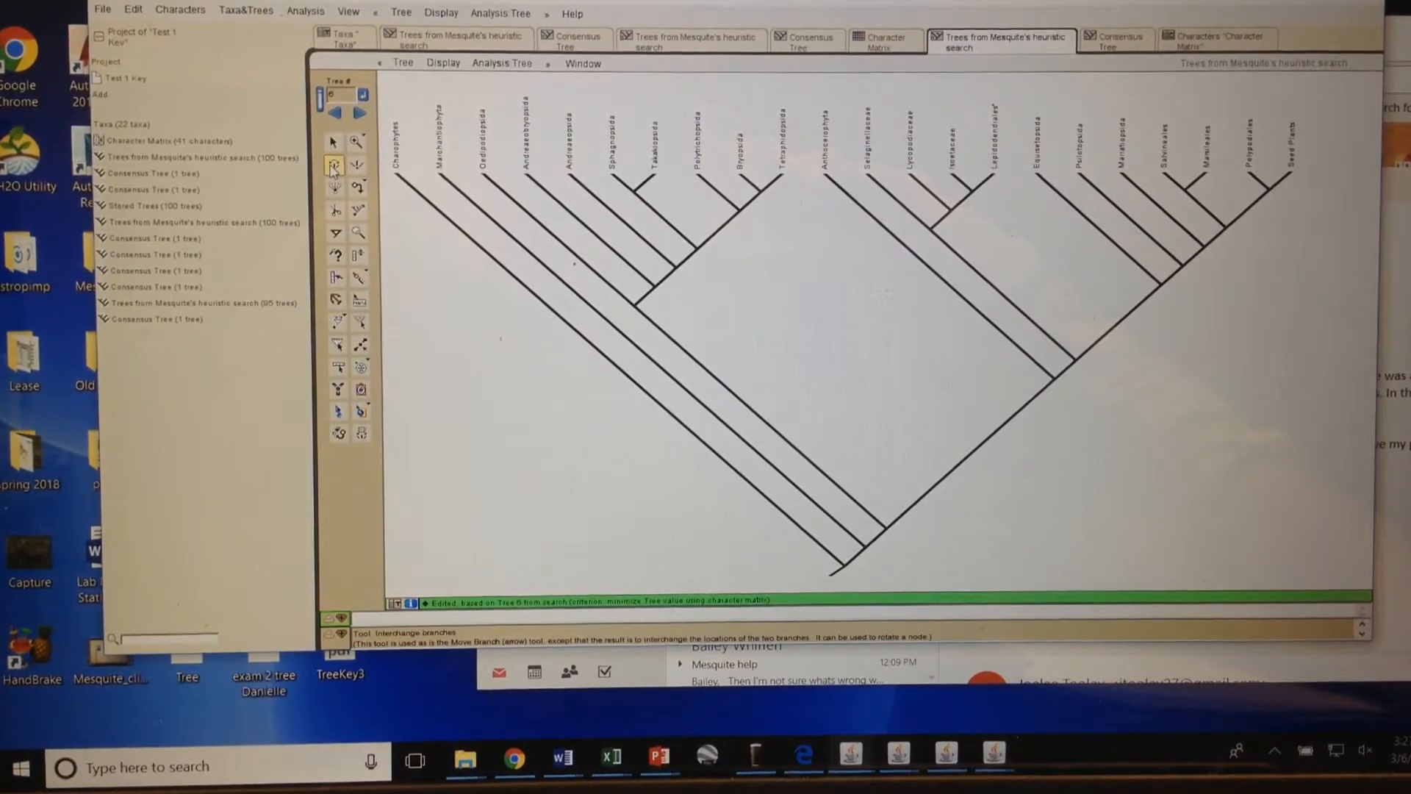
left_click(334, 164)
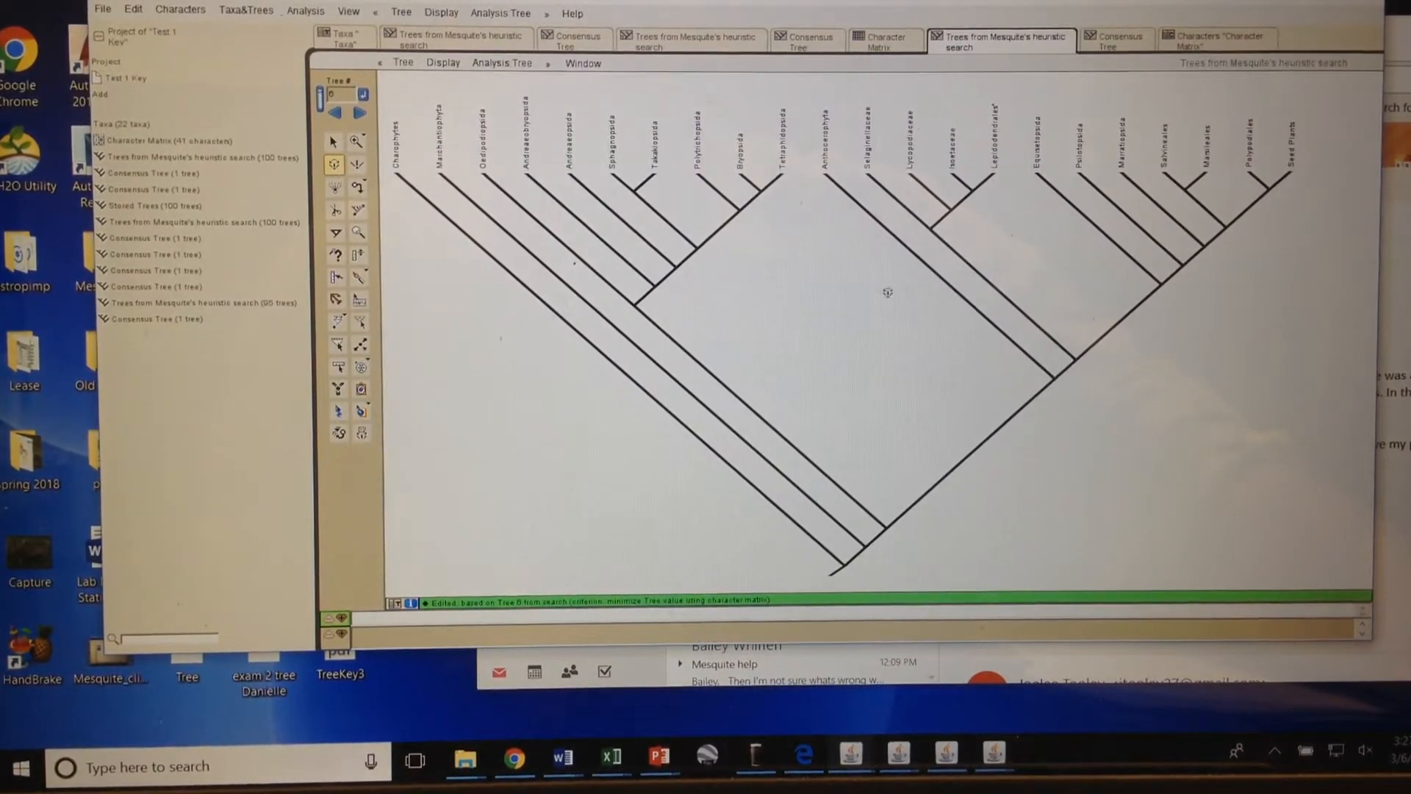
mouse_move(1059, 262)
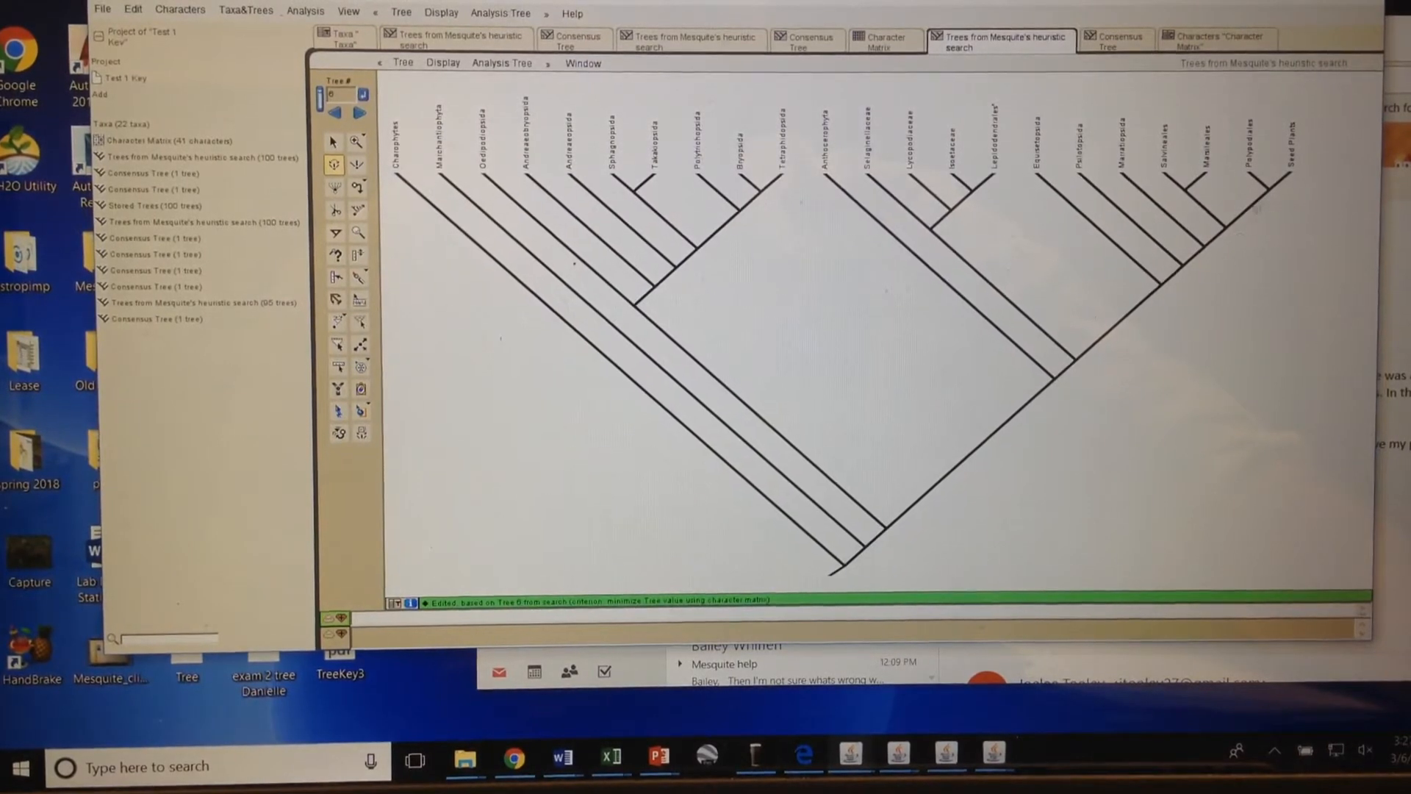
mouse_move(1171, 216)
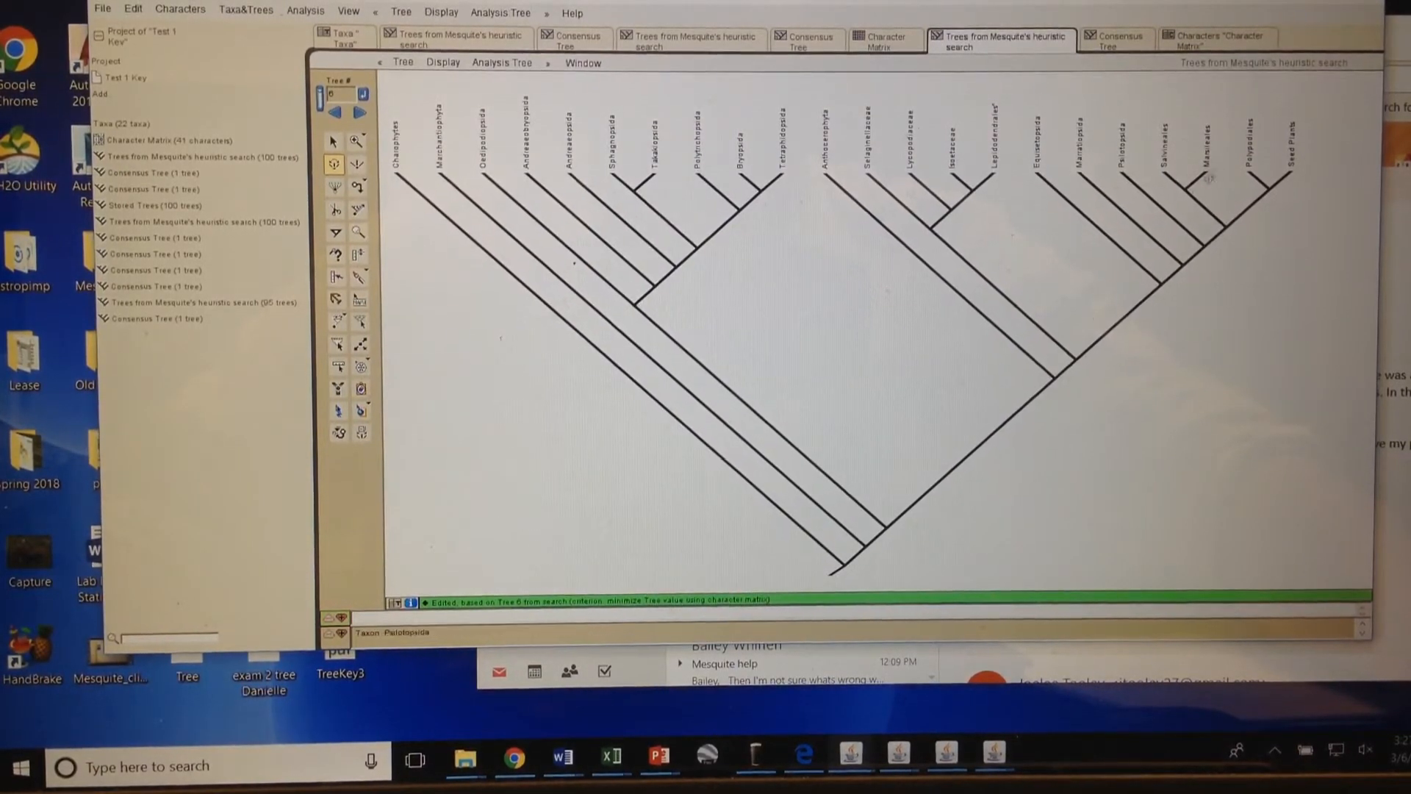
mouse_move(1258, 261)
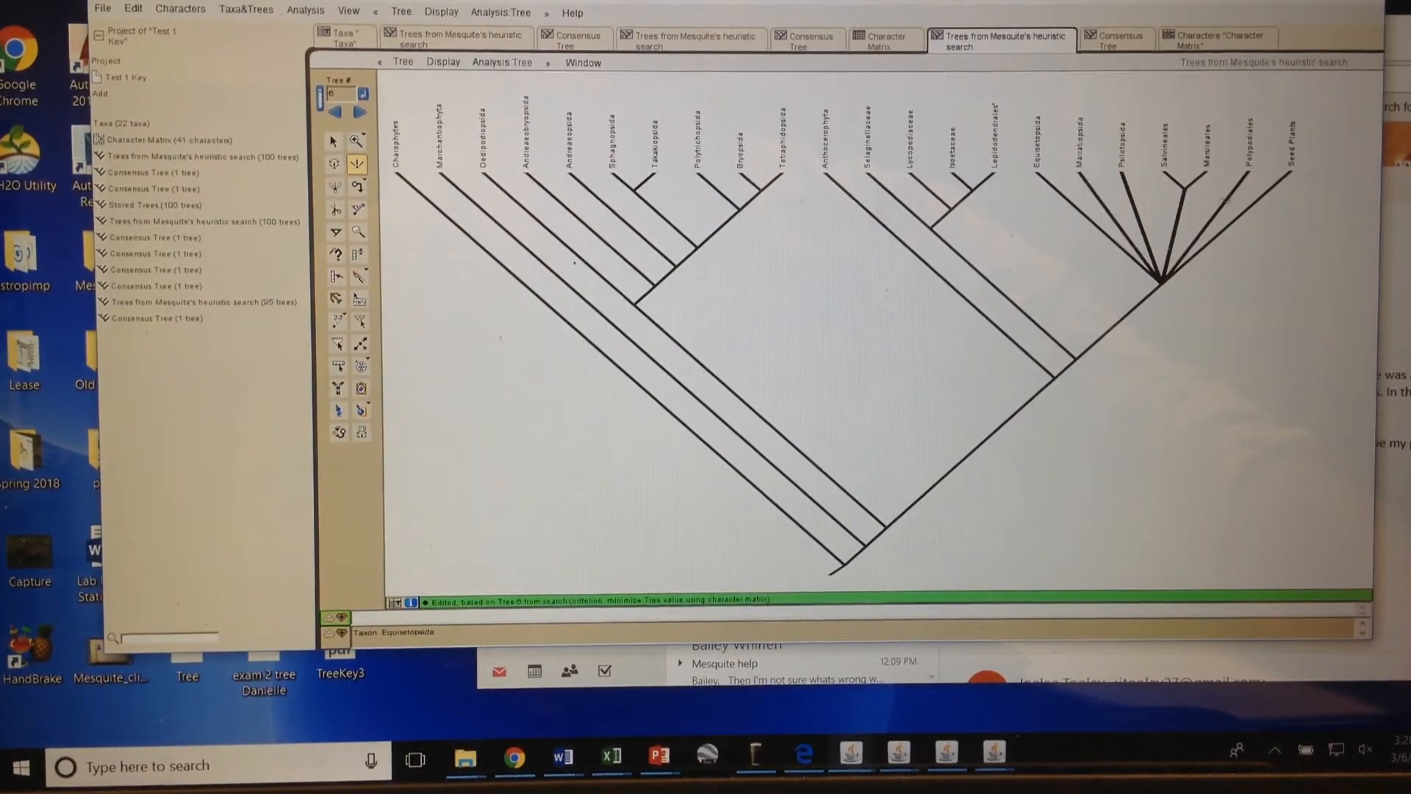
mouse_move(1284, 312)
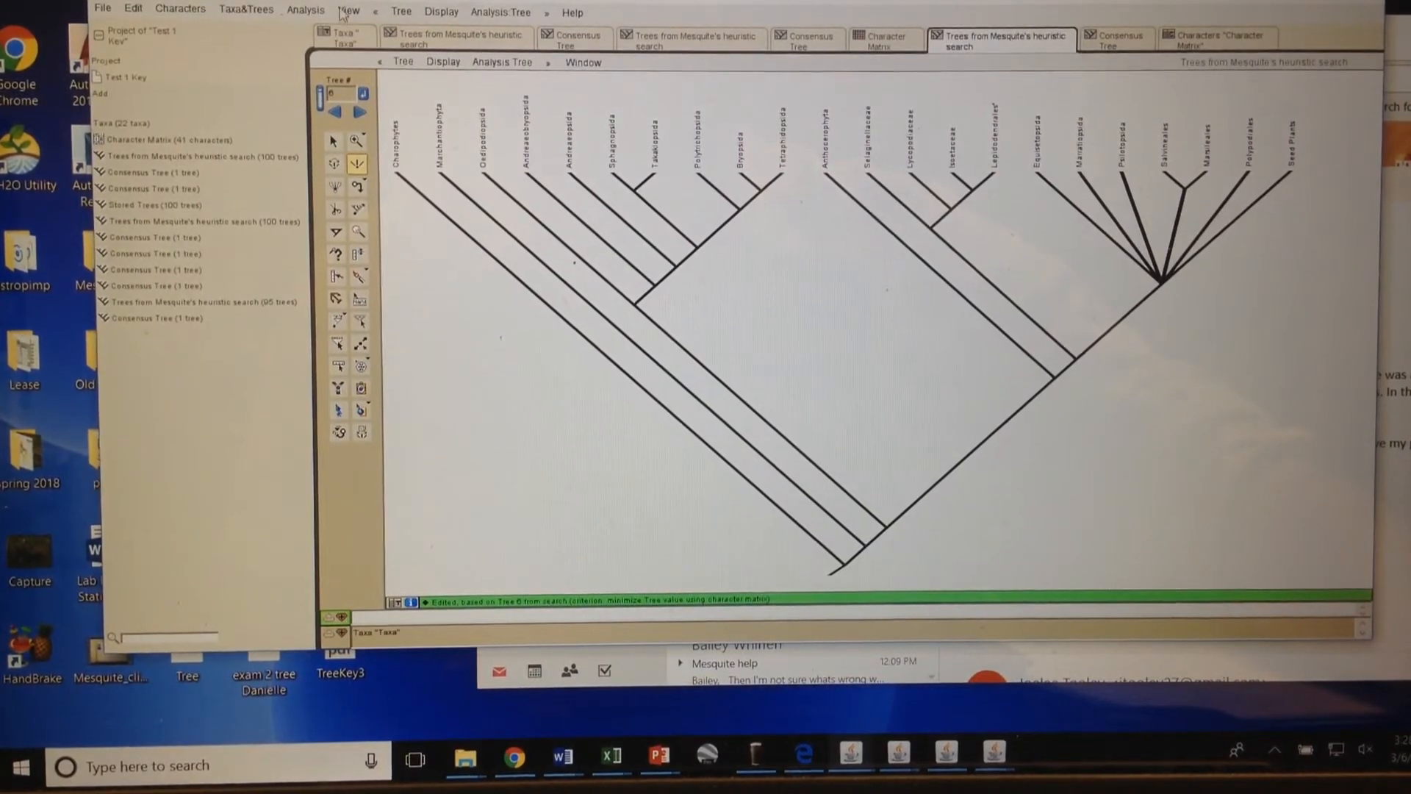
- Apply Resolve Polytomies (to 0-length branches) to the Equisetopsida–Seed Plants group
left_click(401, 11)
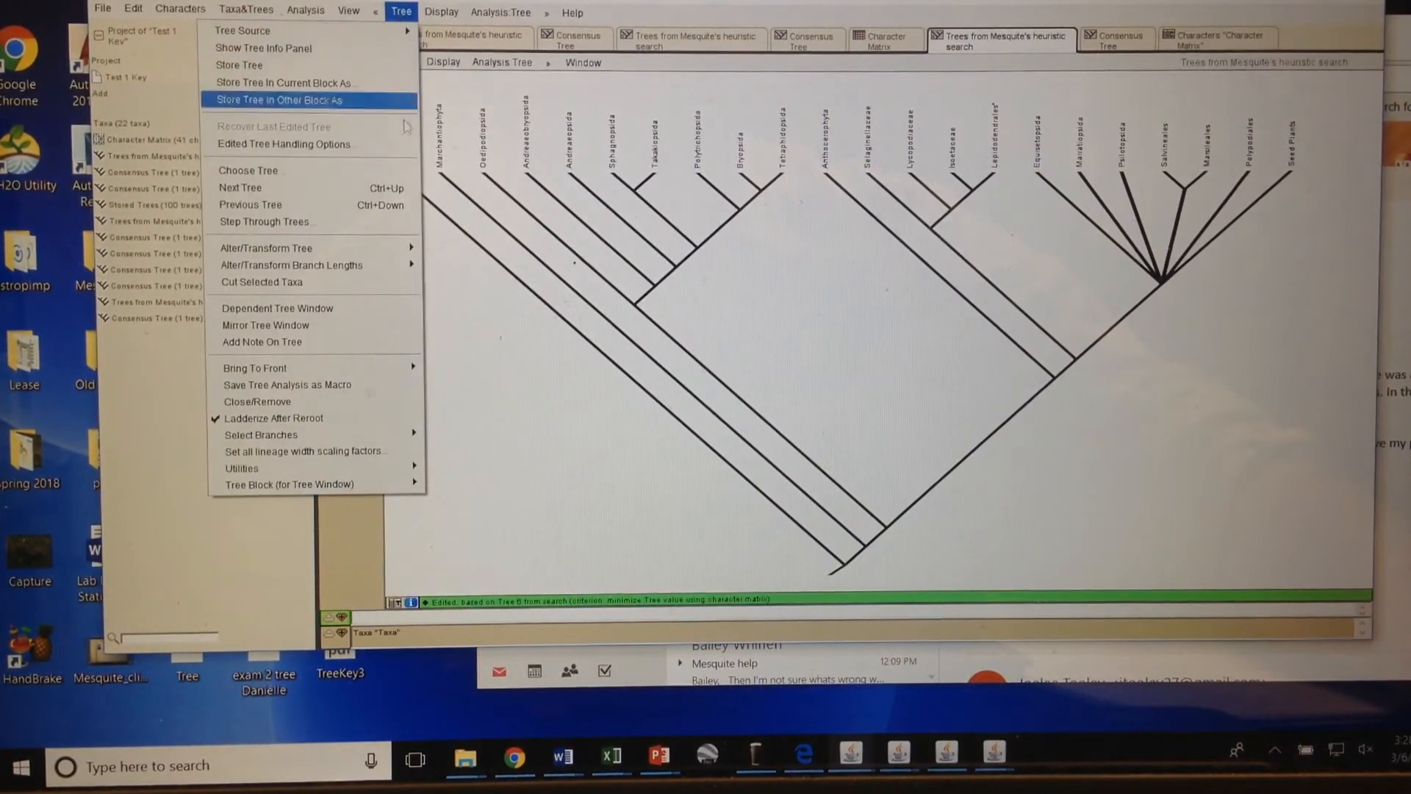
mouse_move(265, 247)
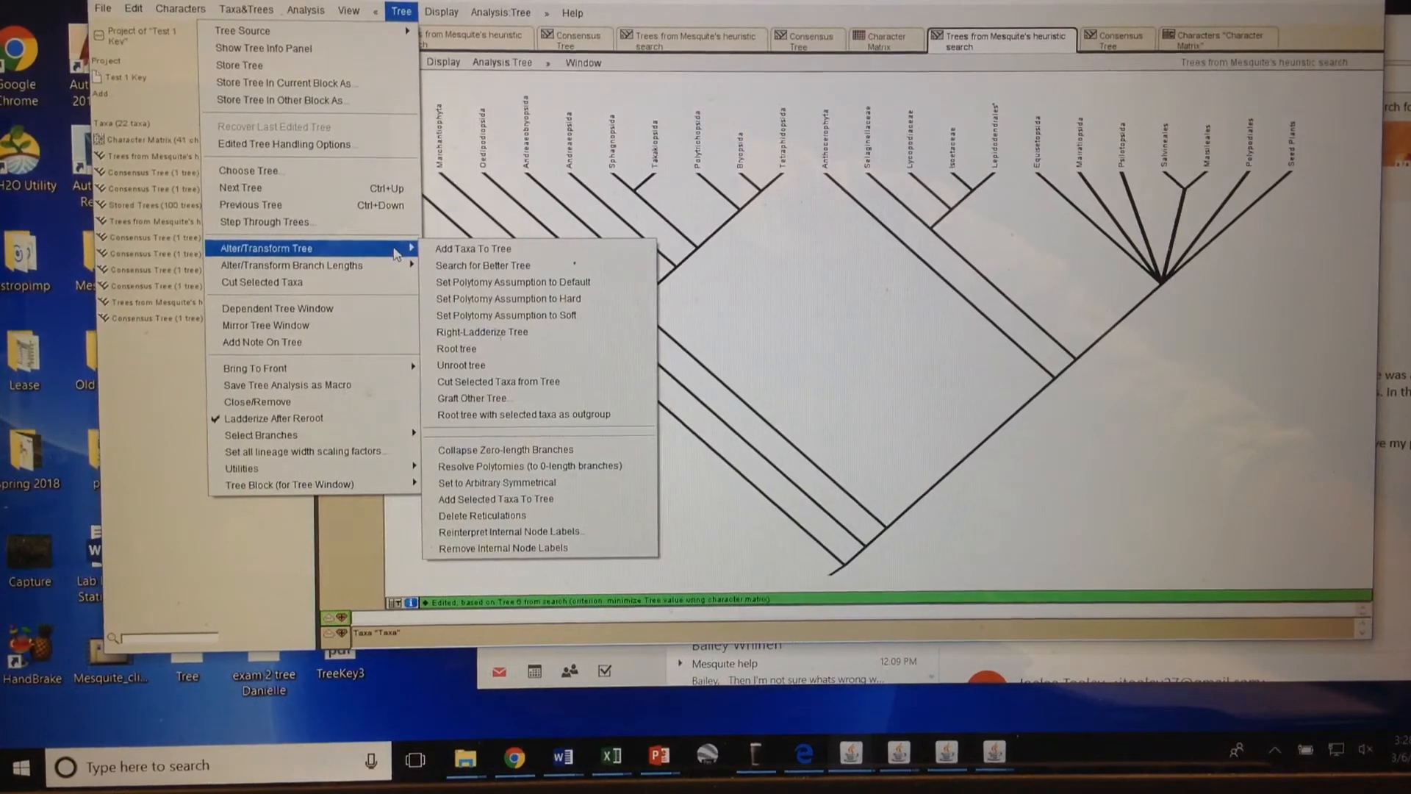
mouse_move(472, 248)
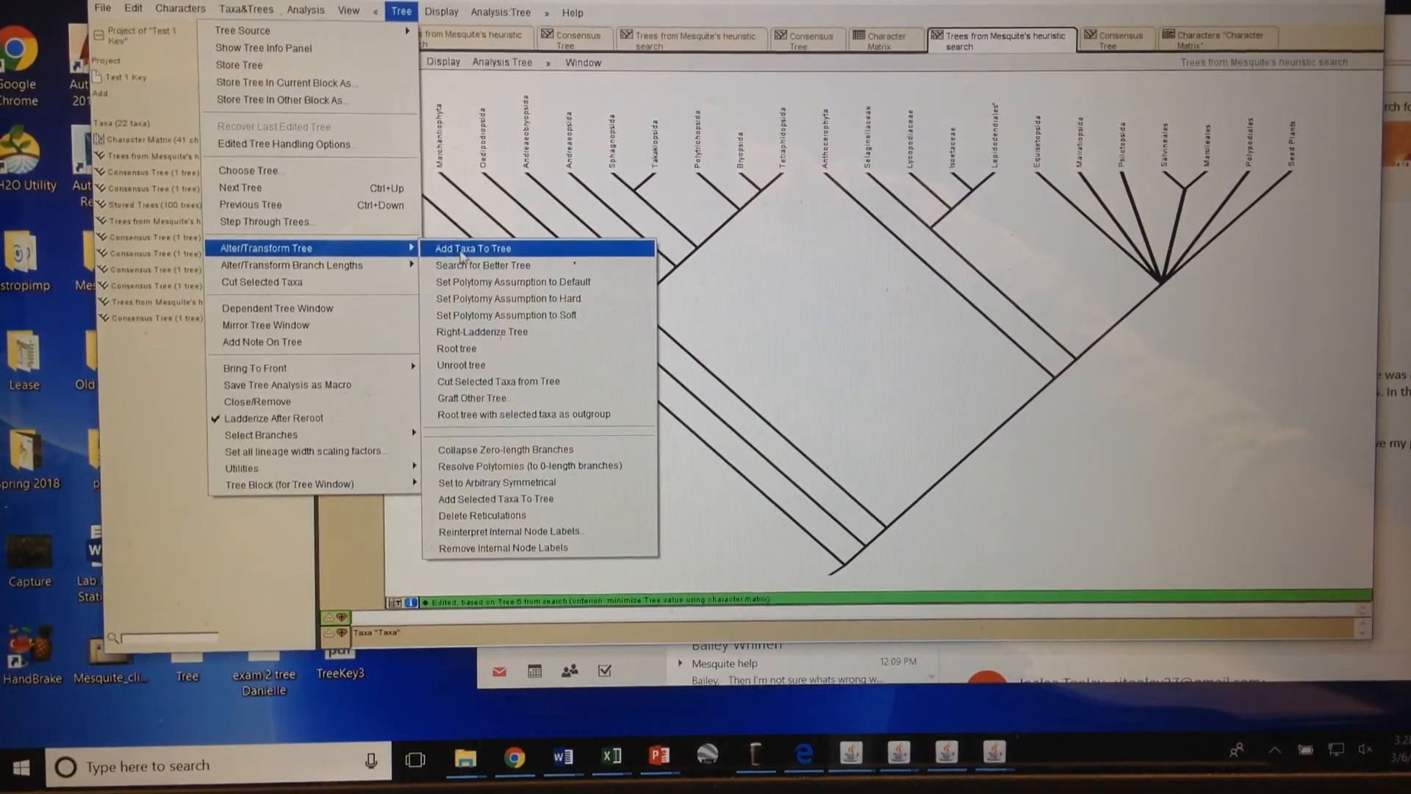
mouse_move(505, 450)
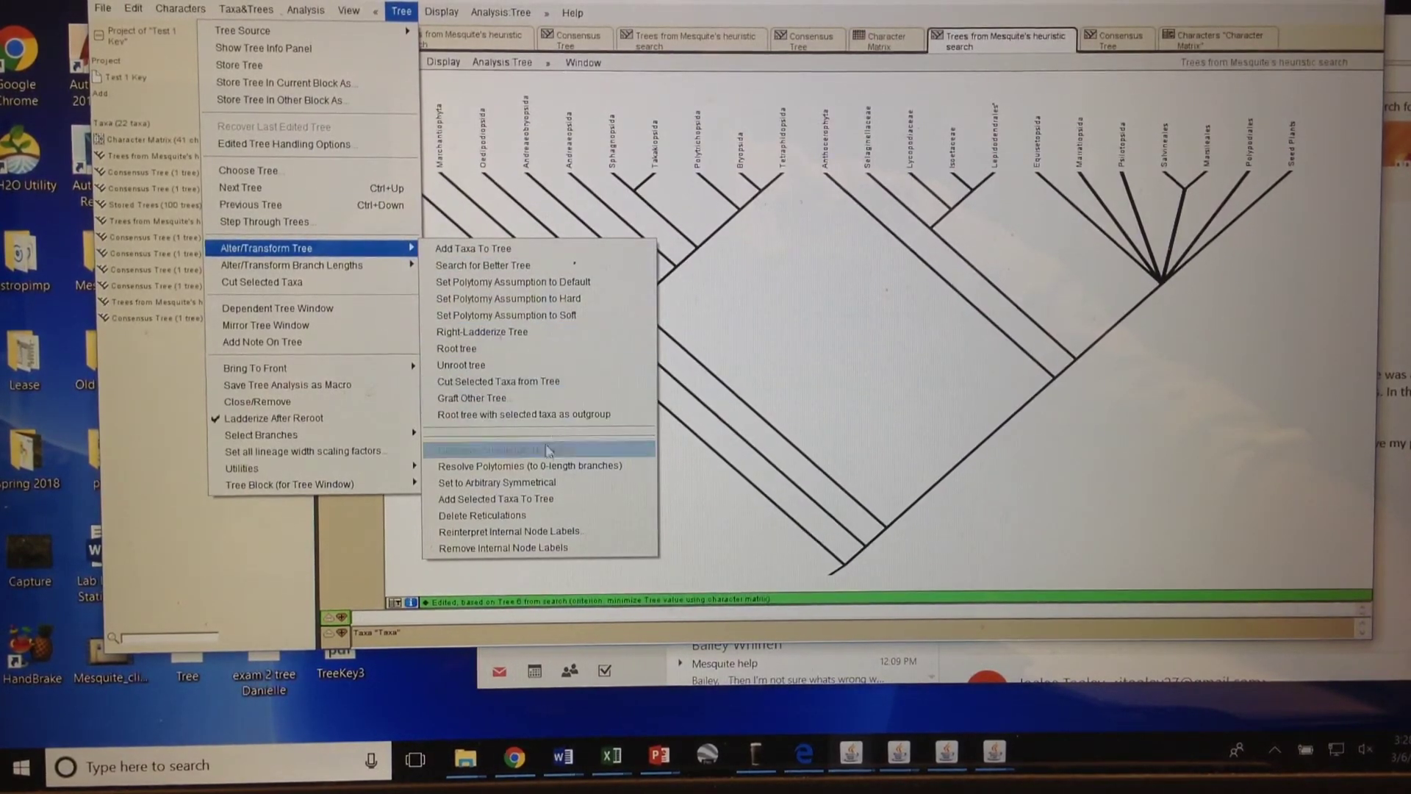
mouse_move(508, 466)
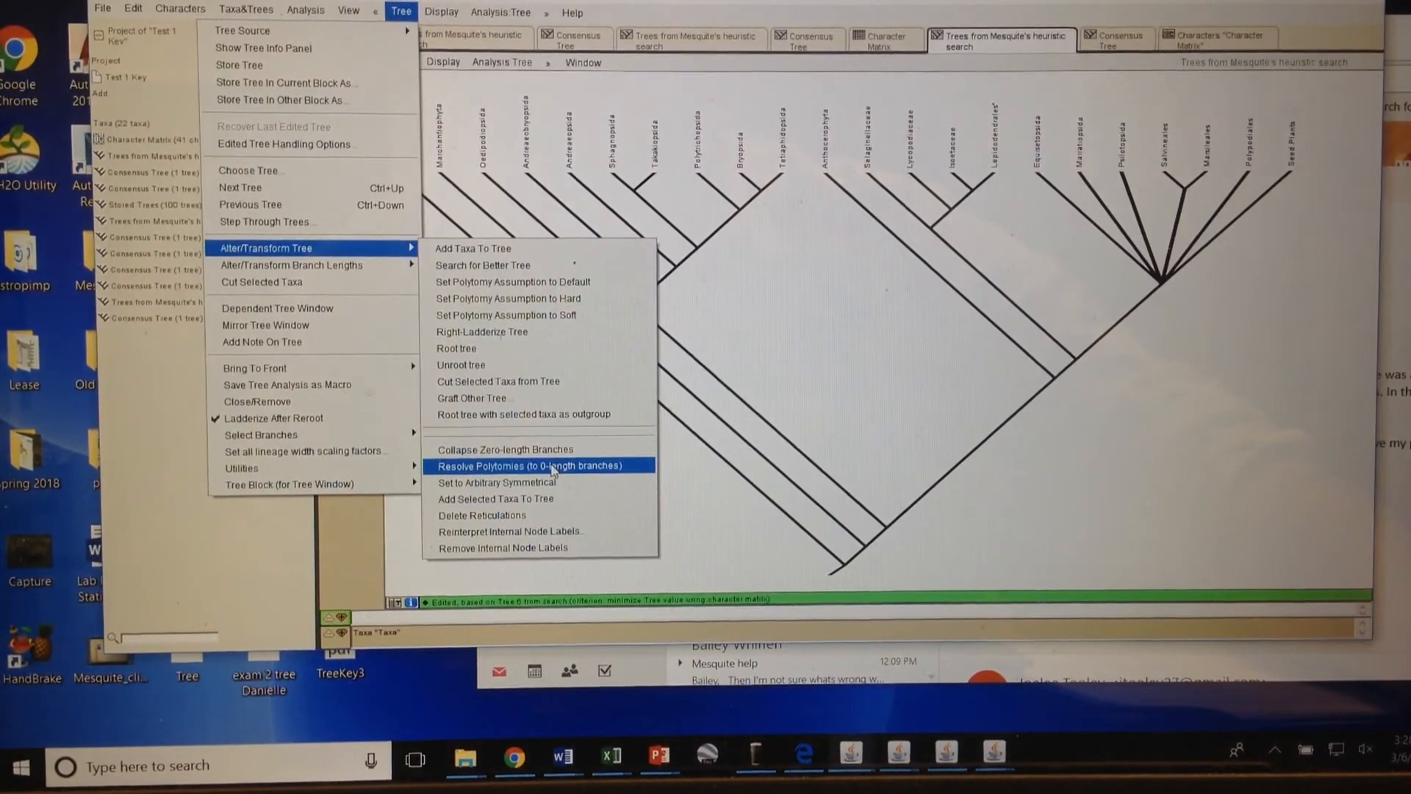
left_click(516, 466)
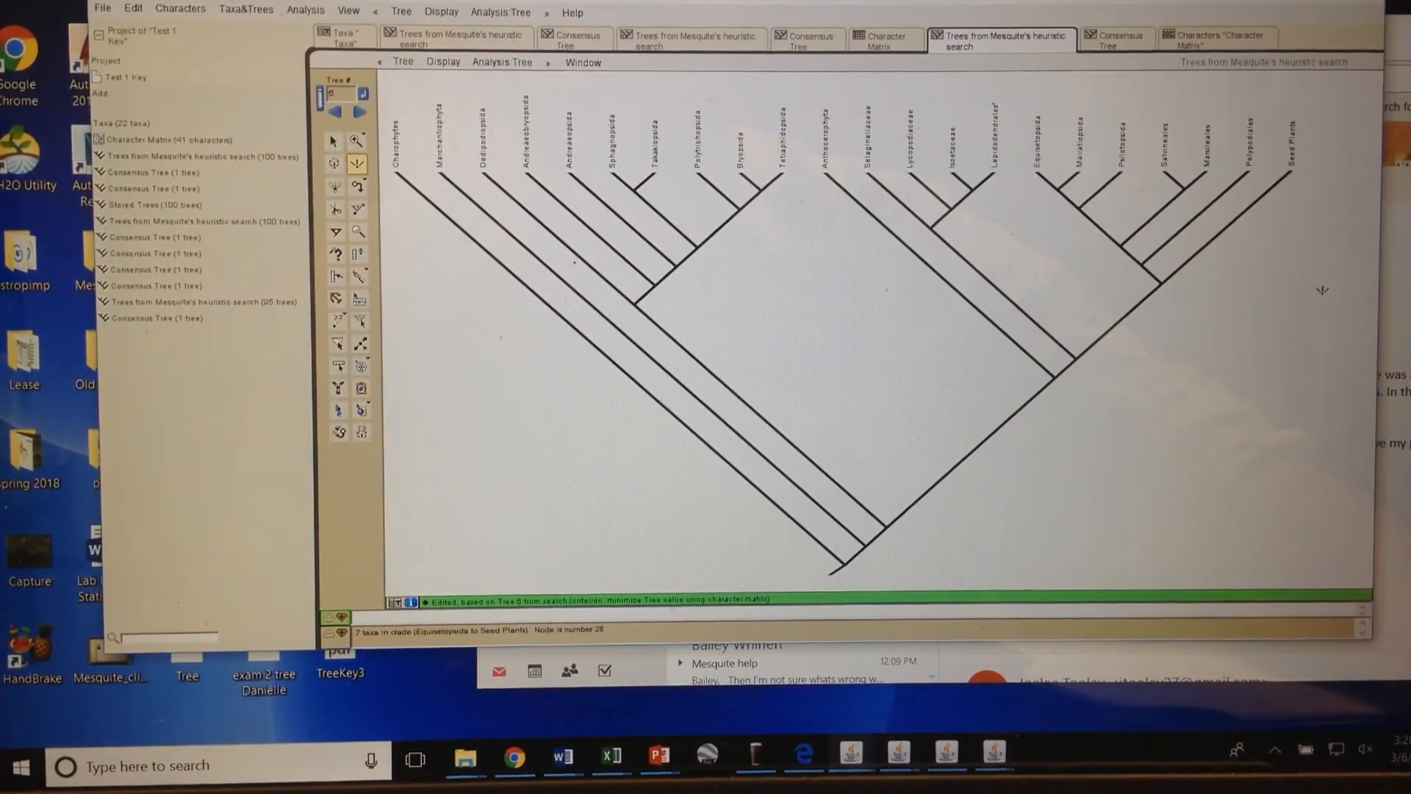
mouse_move(1098, 164)
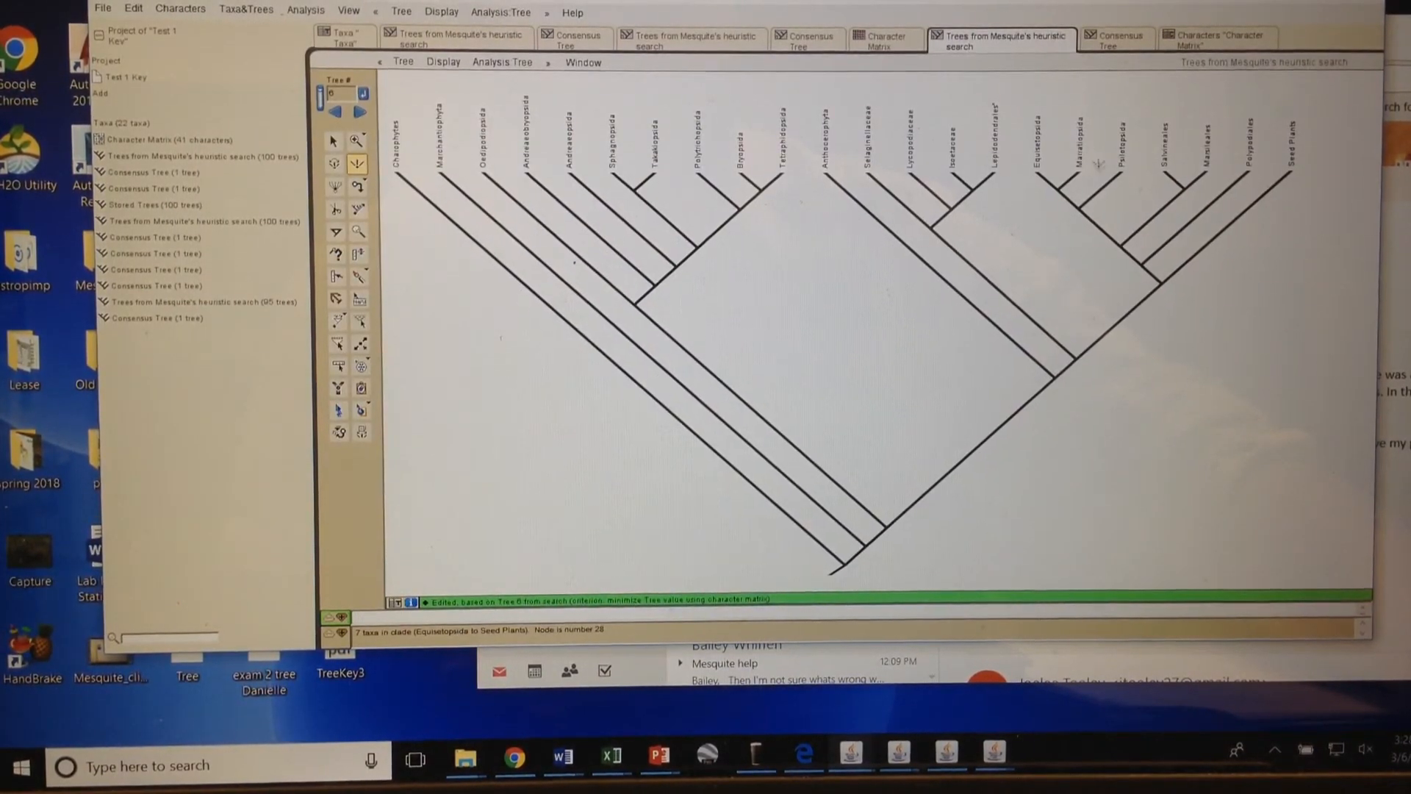